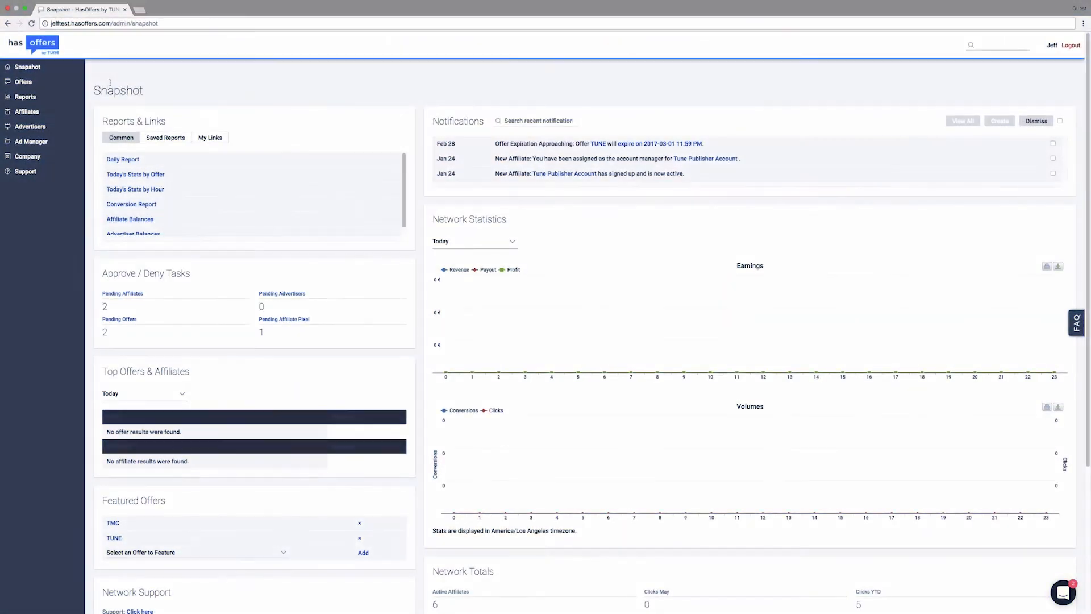
Open Customize Application from the Company menu.
{"action": "left_click", "coordinate": [31, 141]}
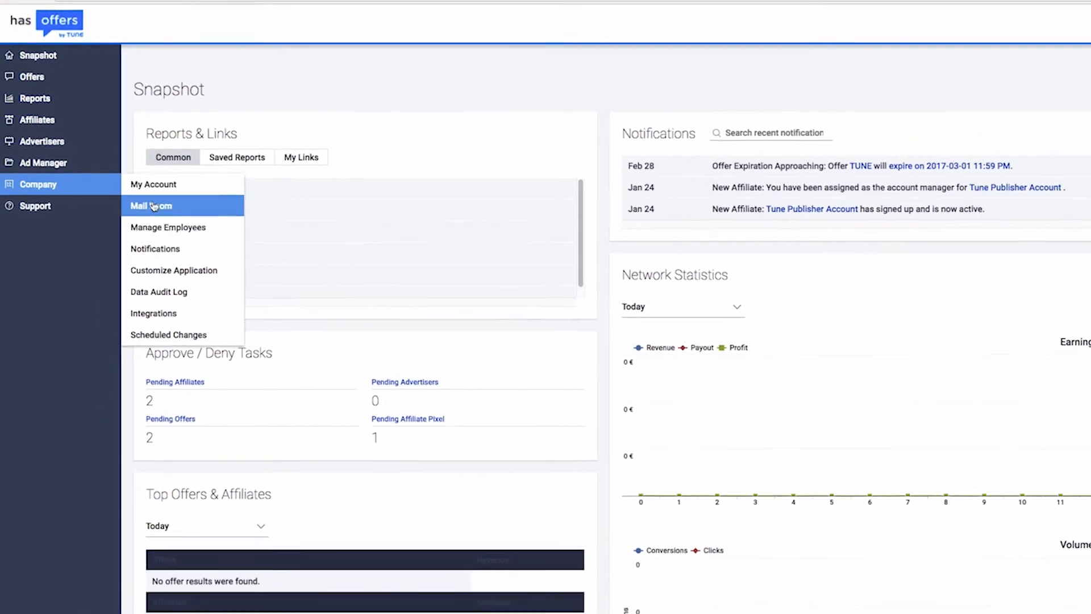
{"action": "left_click", "coordinate": [173, 270]}
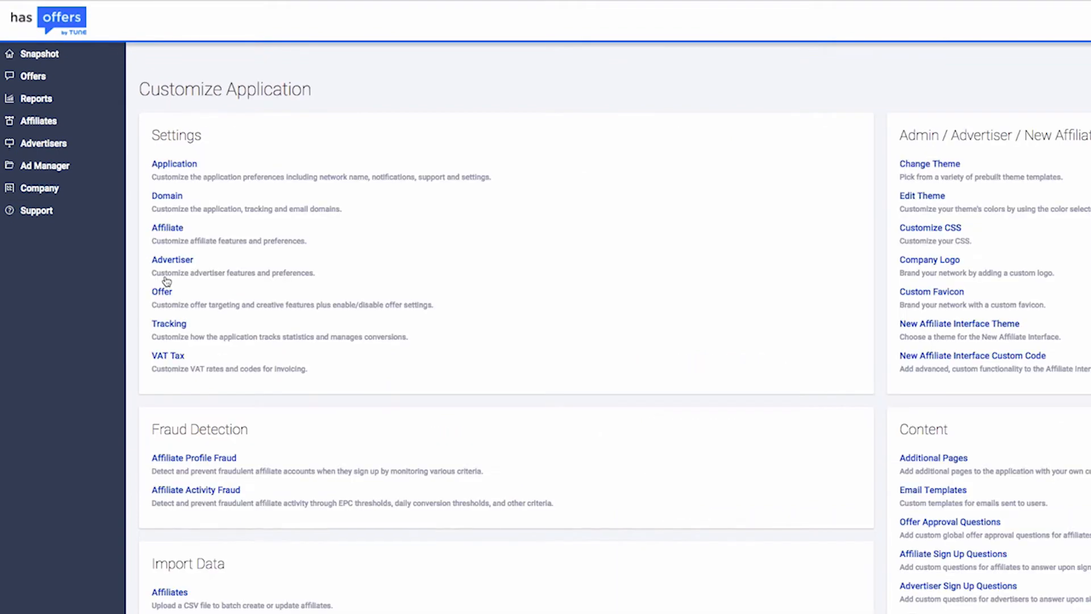
Open Domain Settings and scroll down to the Email Domain section.
{"action": "left_click", "coordinate": [166, 196]}
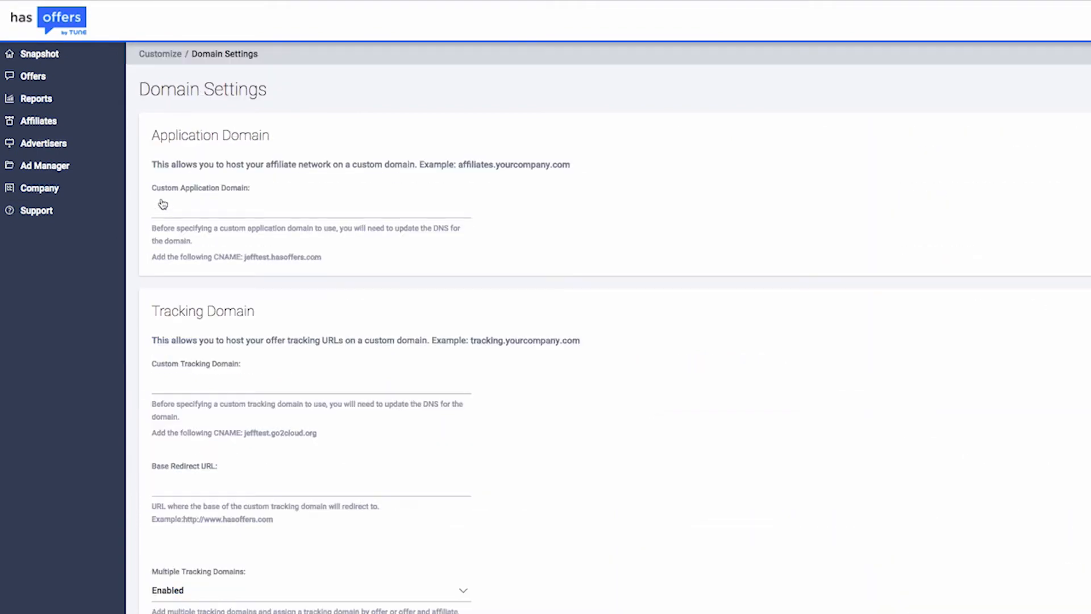
{"action": "scroll", "scroll_direction": "down", "scroll_amount": 3}
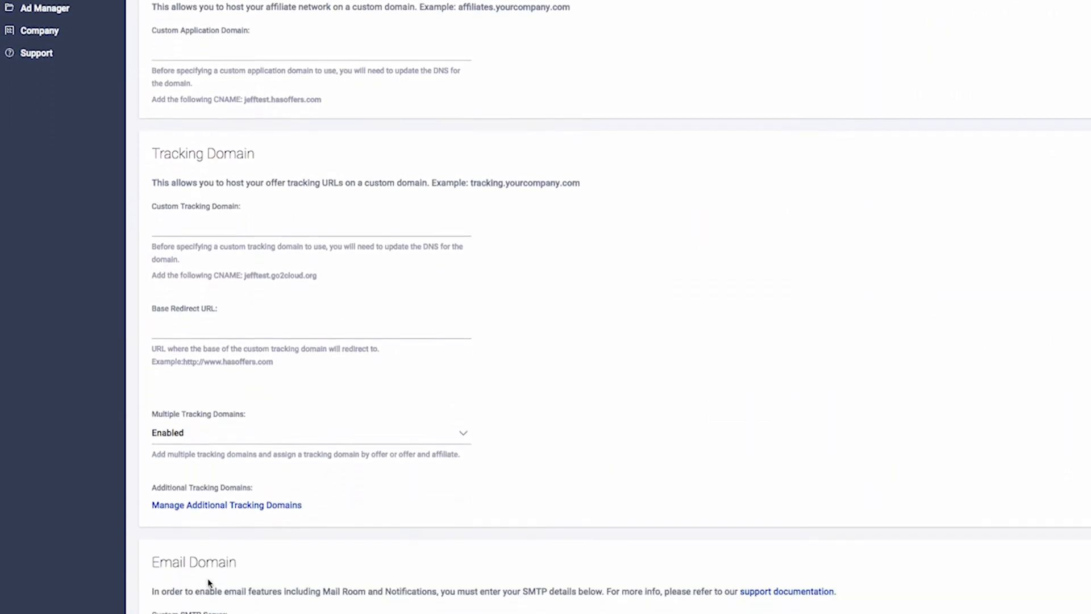
{"action": "scroll", "scroll_direction": "down", "scroll_amount": 3}
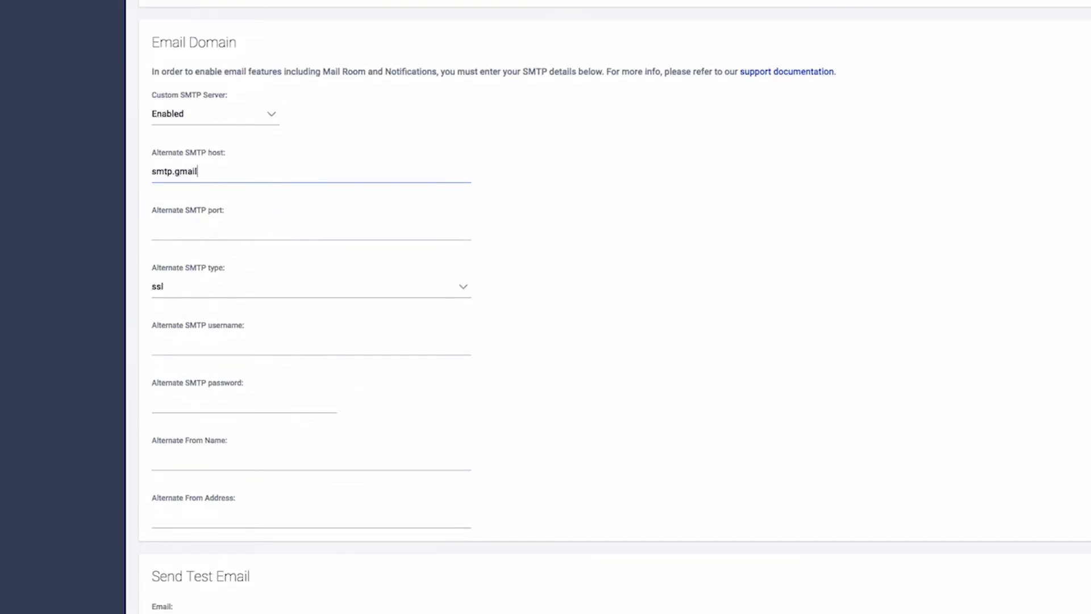
{"action": "left_click", "coordinate": [310, 286]}
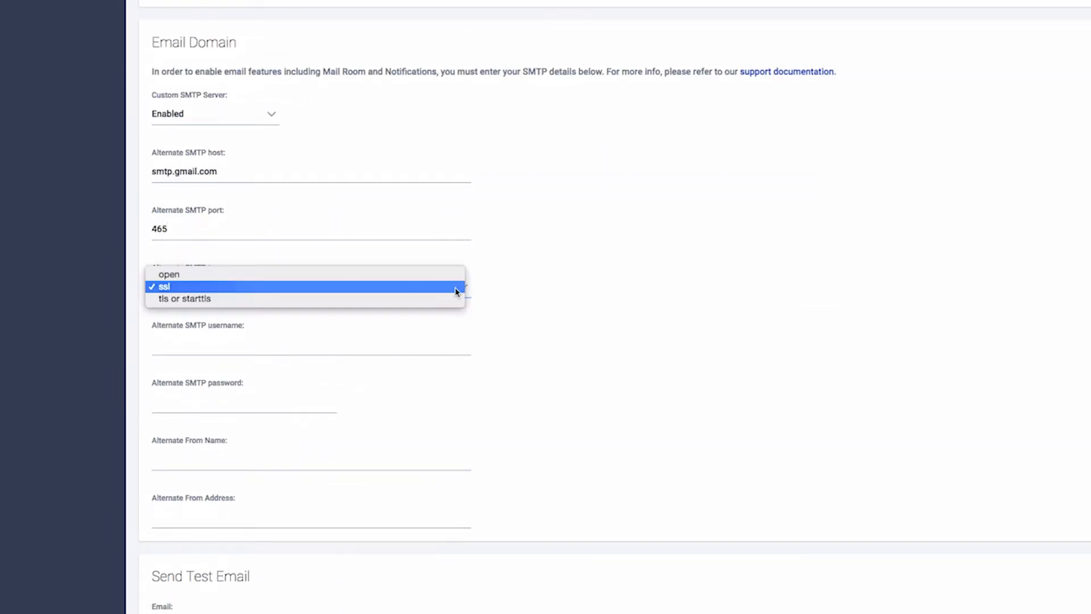
{"action": "left_click", "coordinate": [163, 286]}
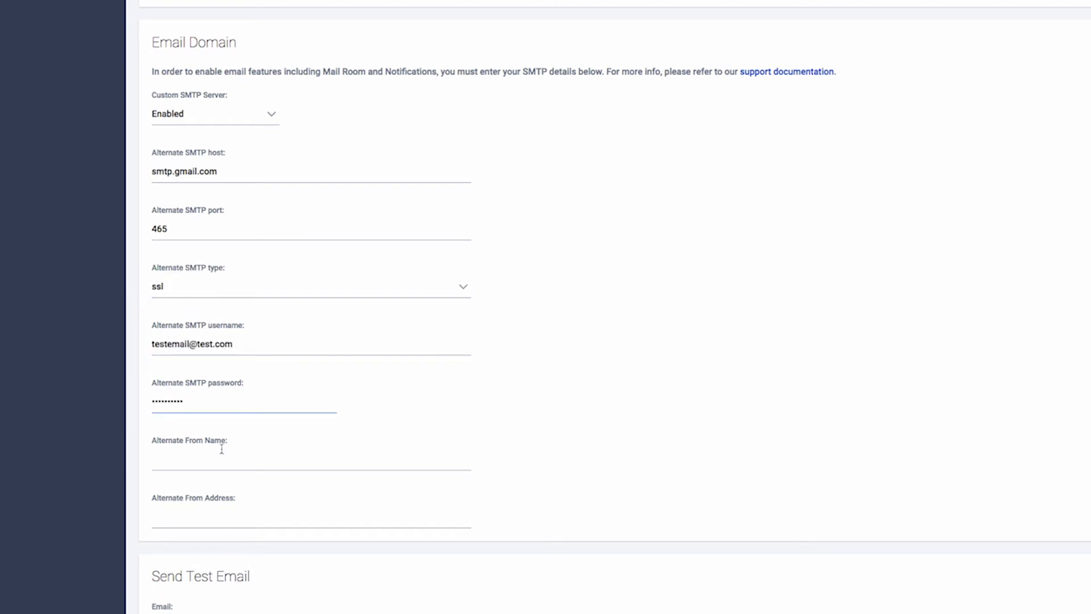
{"action": "type", "text": "te"}
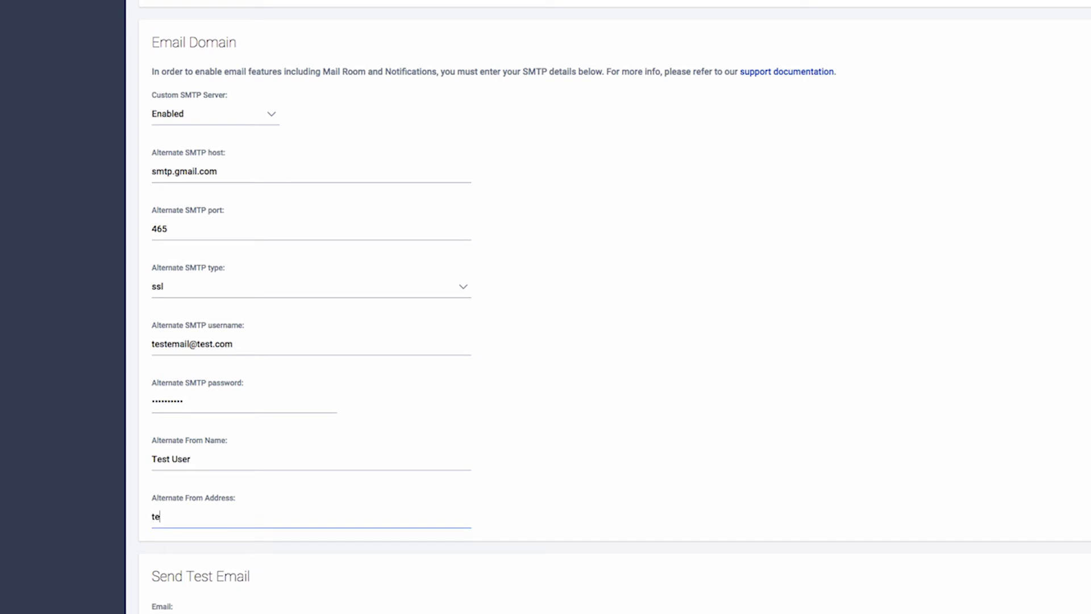
{"action": "type", "text": "stcompany@test.com"}
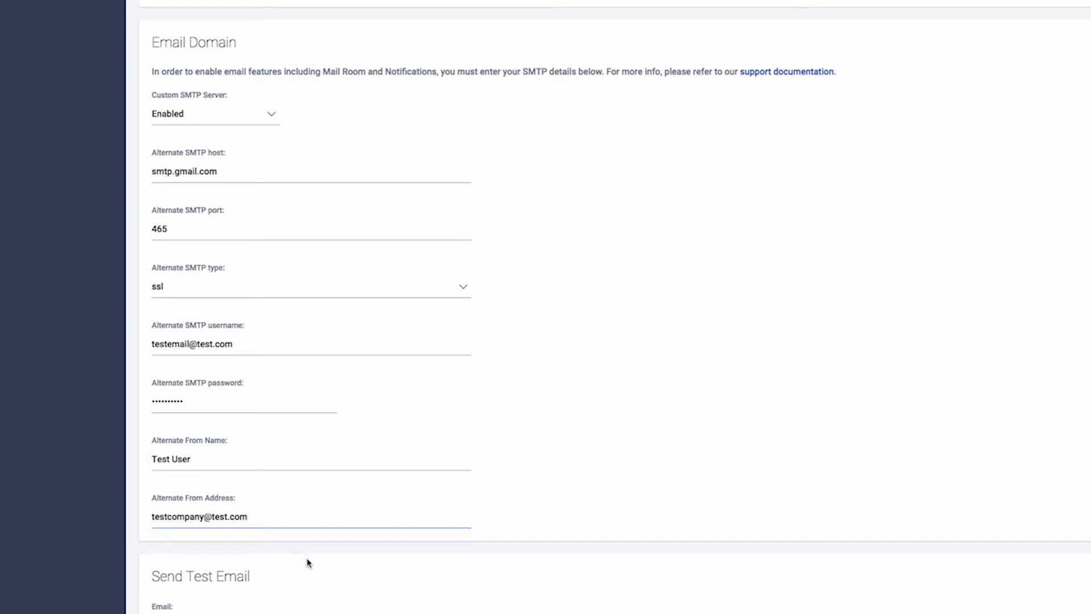
{"action": "scroll", "scroll_direction": "down", "scroll_amount": 3}
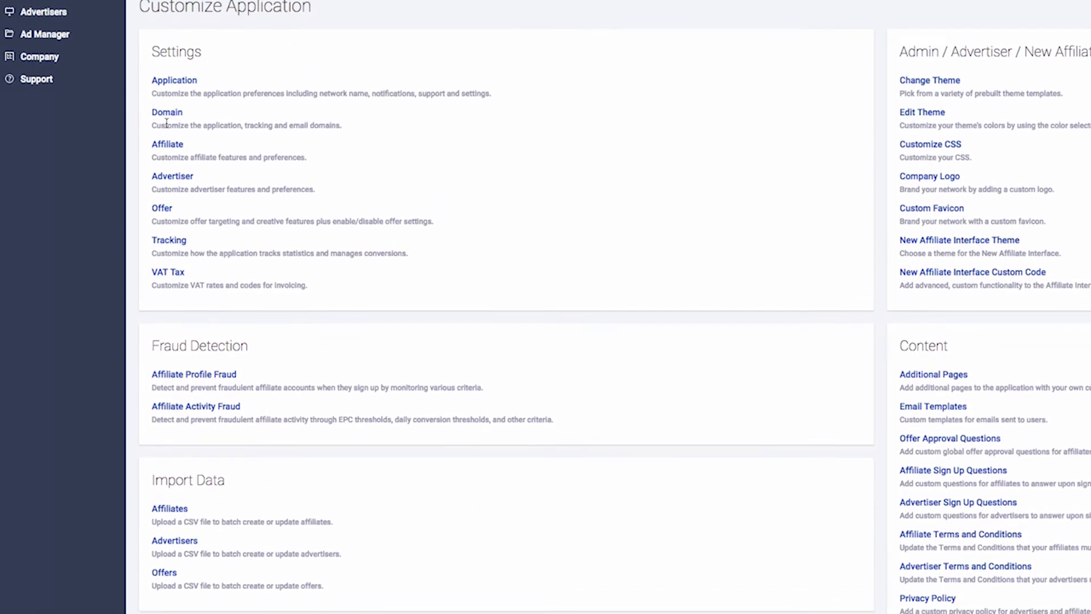
{"action": "scroll", "scroll_direction": "down", "scroll_amount": 3}
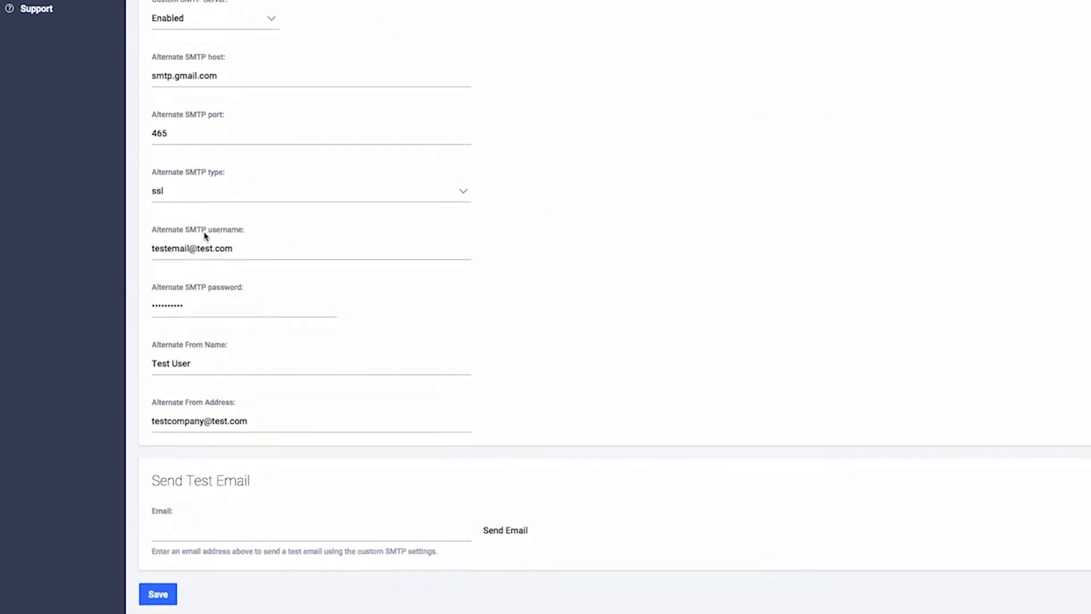
{"action": "scroll", "scroll_direction": "down", "scroll_amount": 3}
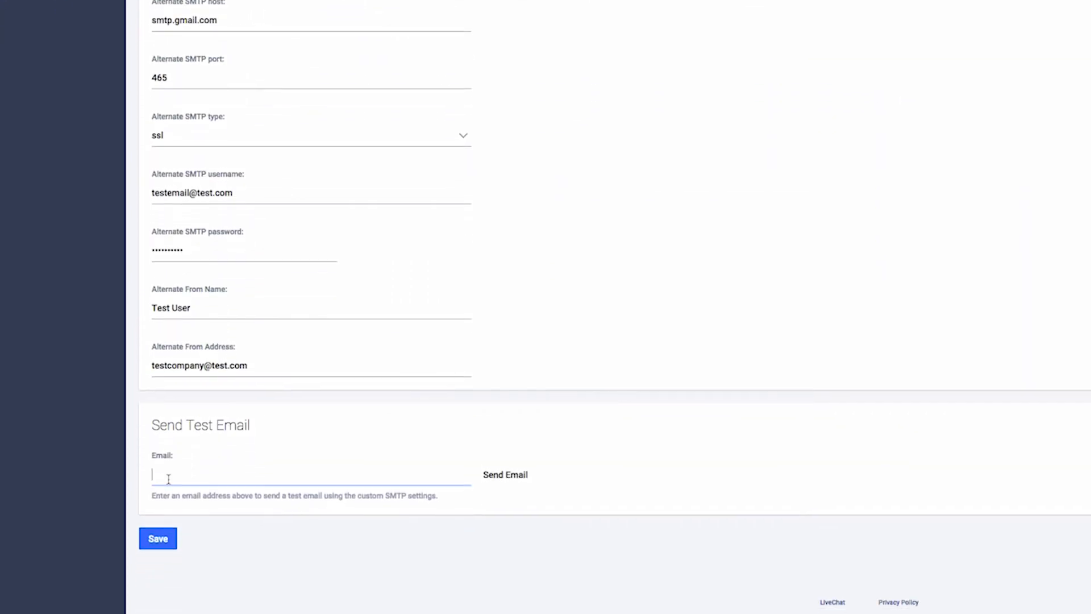
{"action": "type", "text": "joe@"}
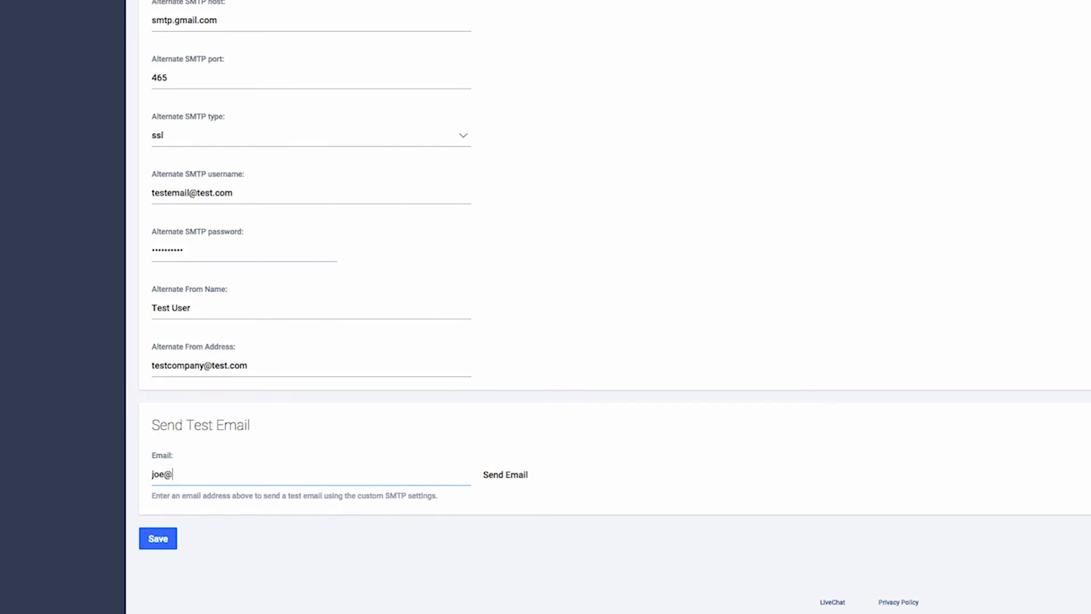
{"action": "type", "text": "test.com"}
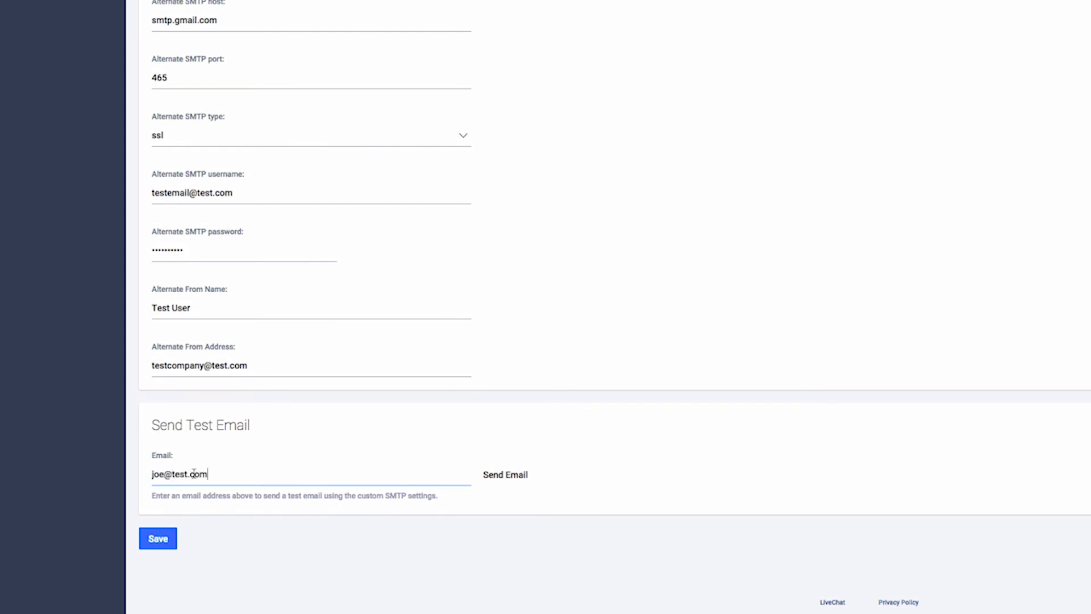